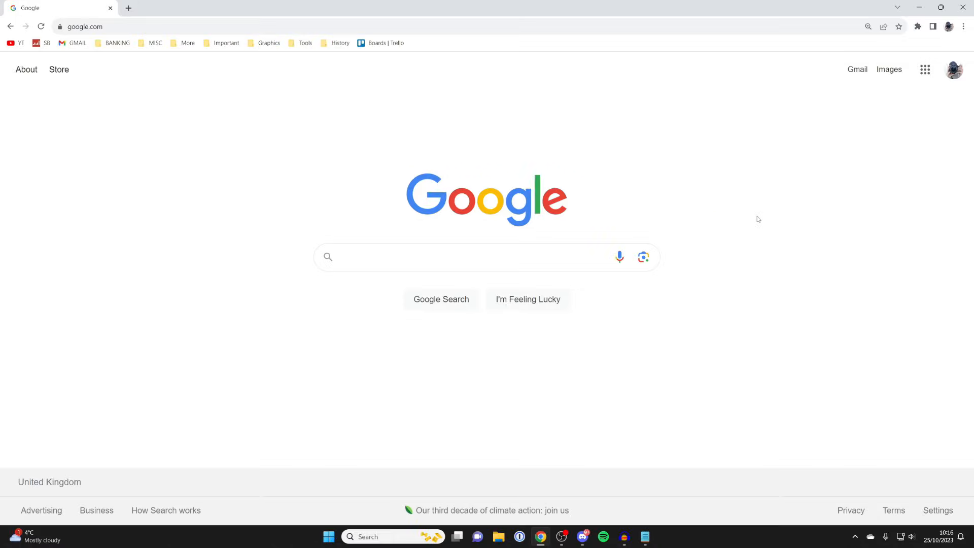
{"action": "mouse_move", "coordinate": [753, 213]}
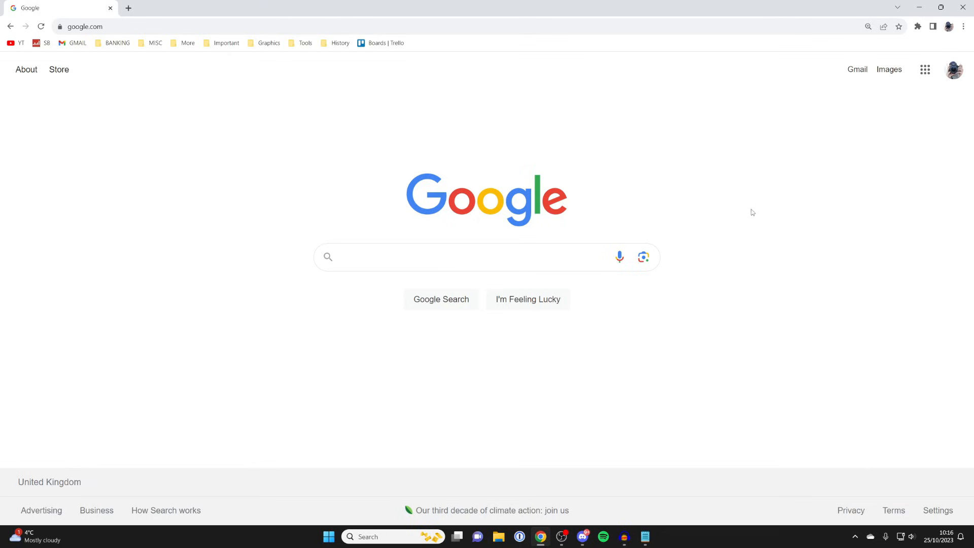
{"action": "mouse_move", "coordinate": [747, 199]}
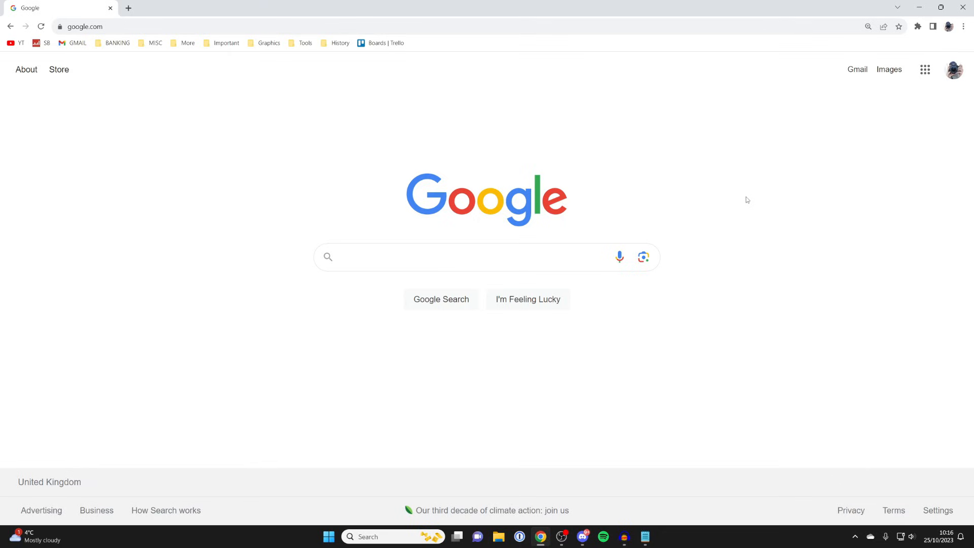
{"action": "mouse_move", "coordinate": [926, 69]}
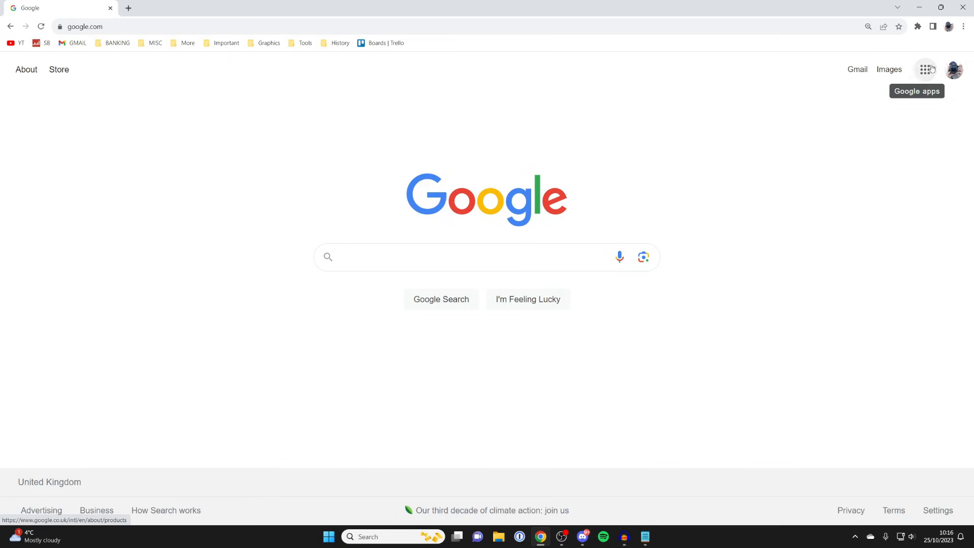
Navigate from the Chrome menu through Settings and Privacy and security to Site settings.
{"action": "left_click", "coordinate": [960, 26]}
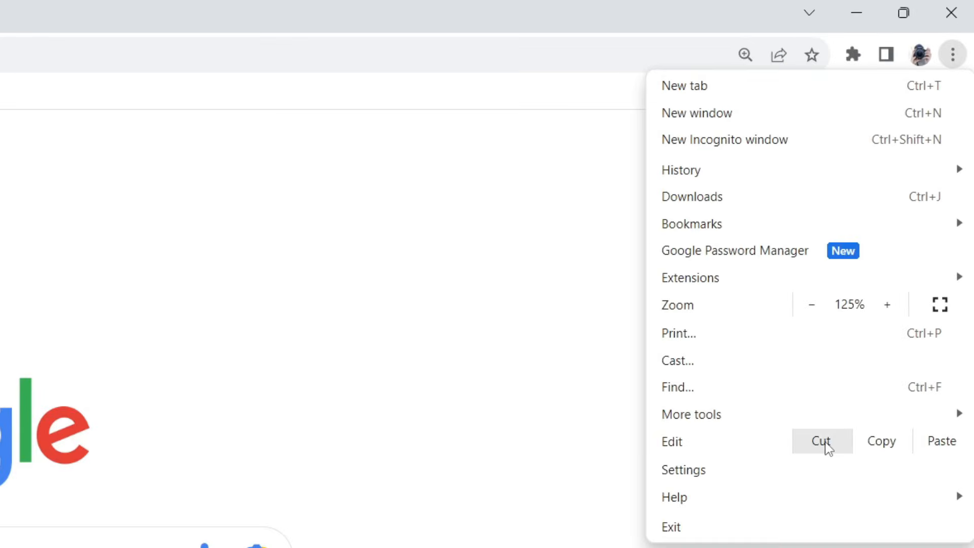
{"action": "left_click", "coordinate": [684, 469]}
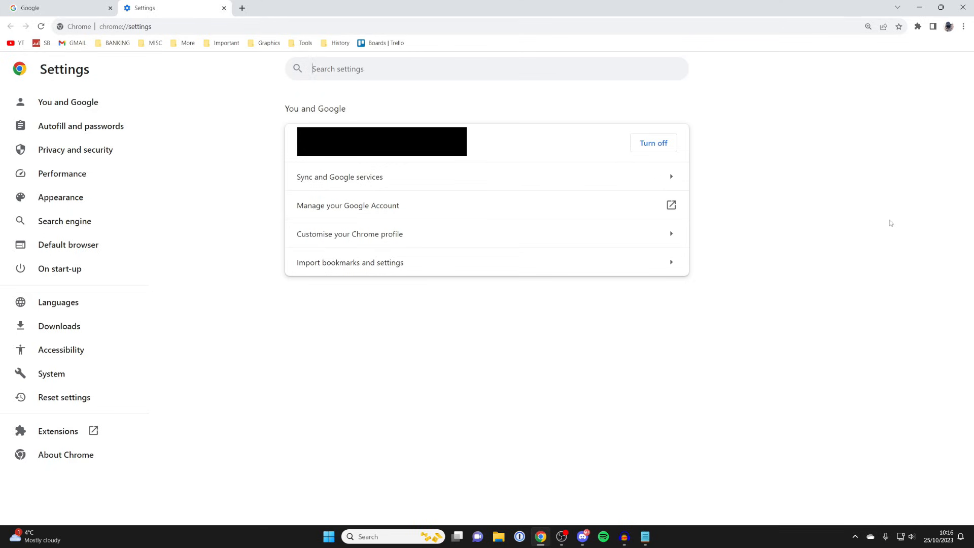
{"action": "left_click", "coordinate": [67, 101]}
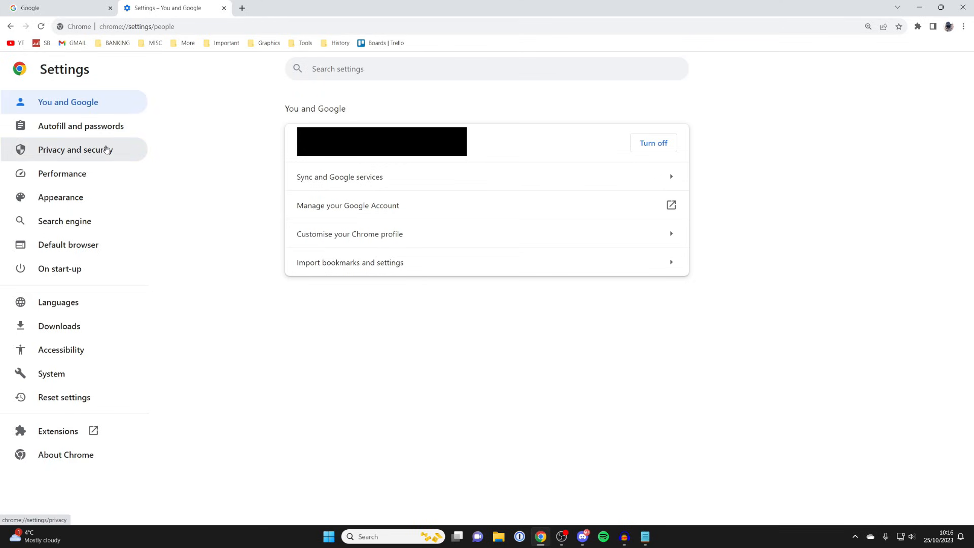
{"action": "left_click", "coordinate": [75, 150]}
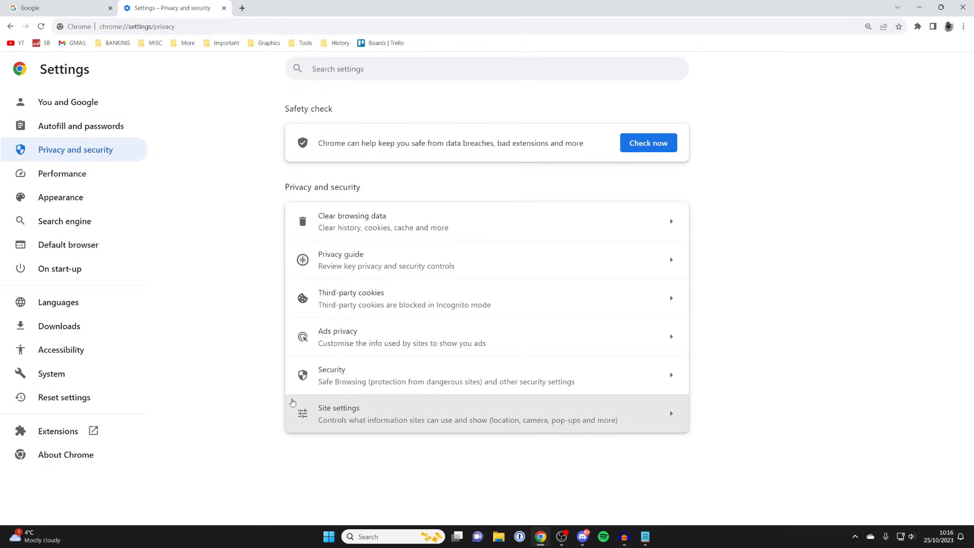
{"action": "left_click", "coordinate": [339, 413]}
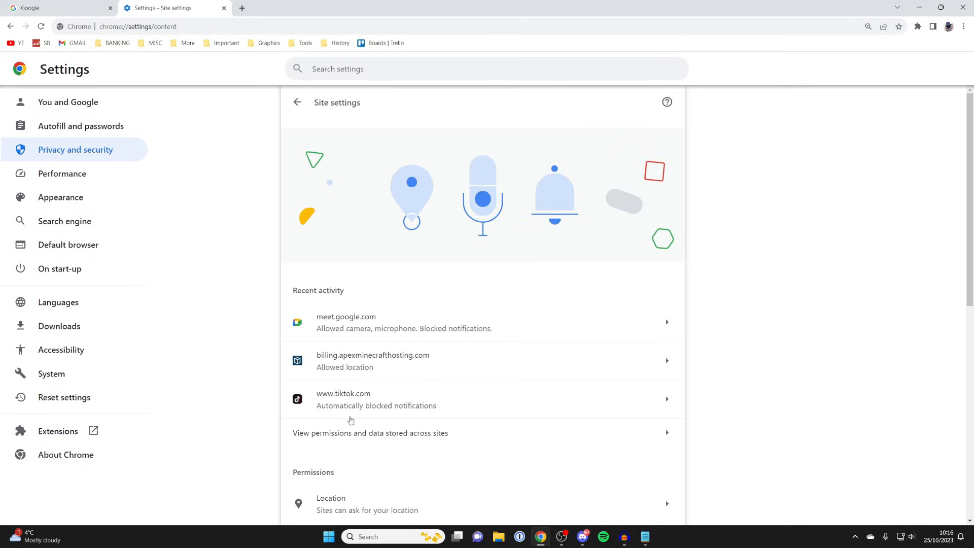
Expand Additional content settings and go to the On-device site data settings.
{"action": "scroll", "scroll_direction": "down", "scroll_amount": 3}
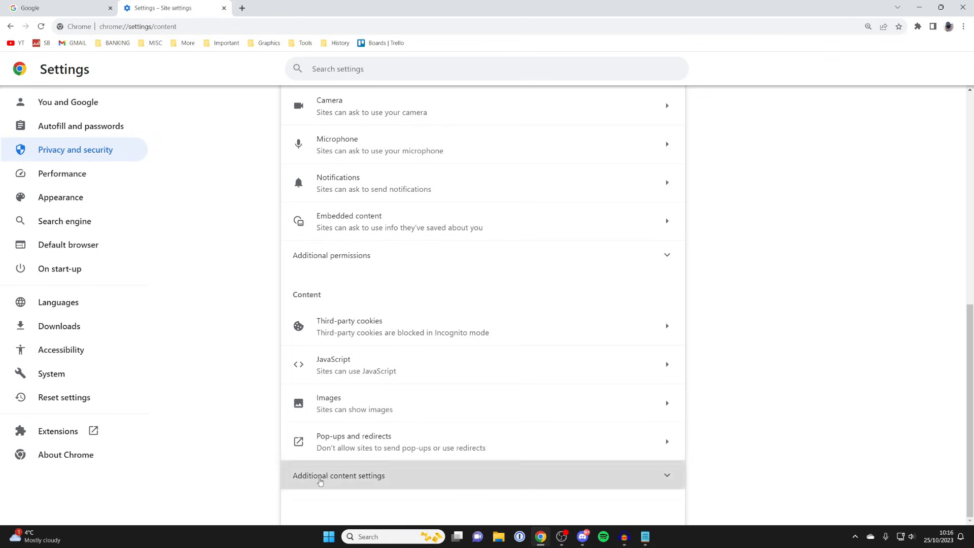
{"action": "left_click", "coordinate": [339, 475]}
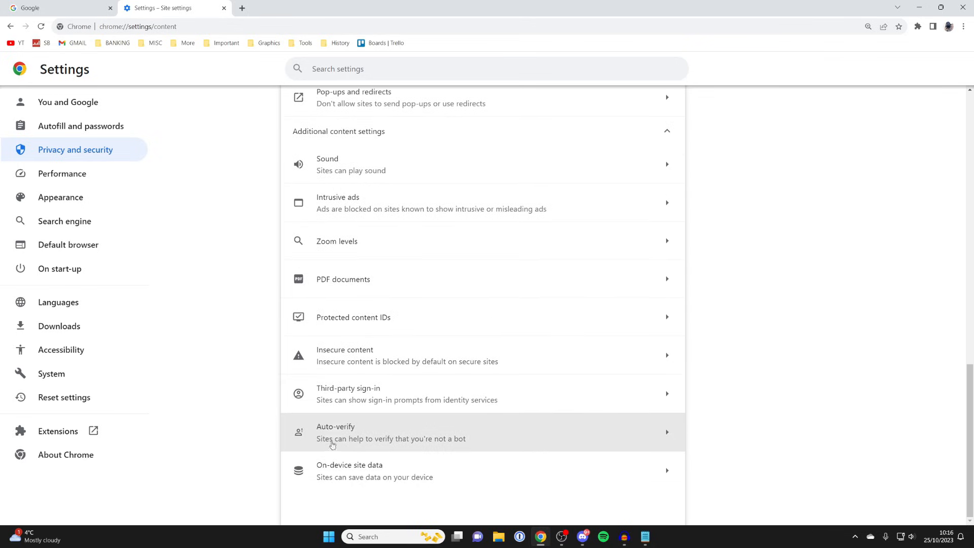
{"action": "mouse_move", "coordinate": [345, 483]}
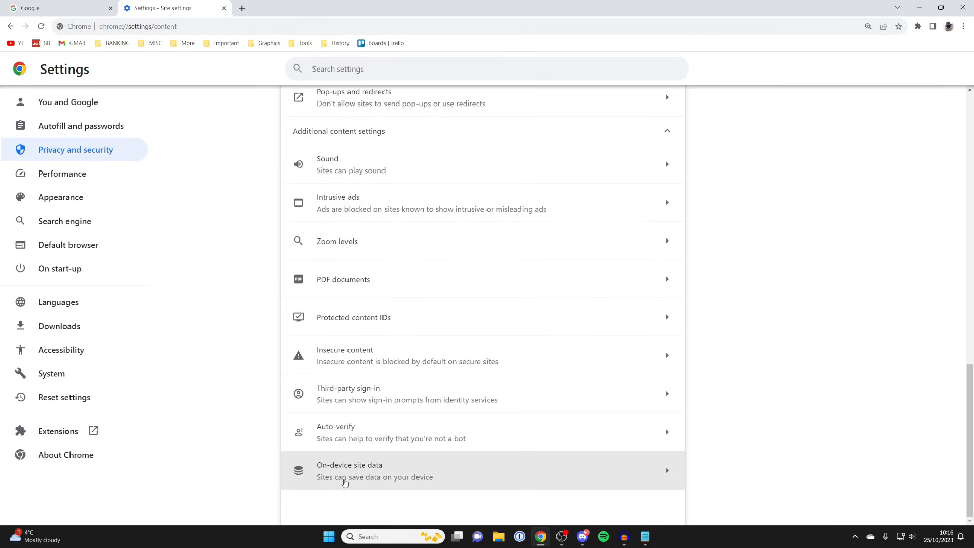
{"action": "mouse_move", "coordinate": [376, 475]}
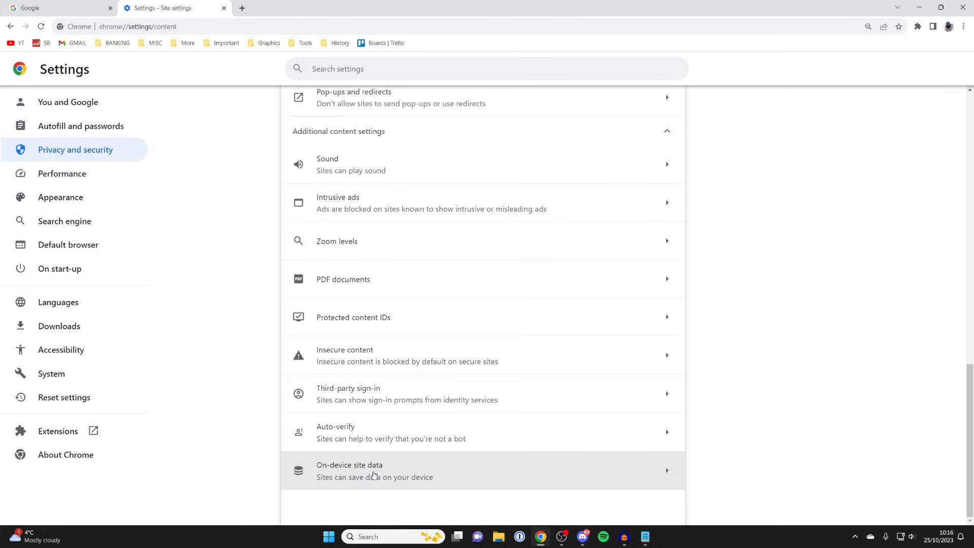
{"action": "mouse_move", "coordinate": [363, 480]}
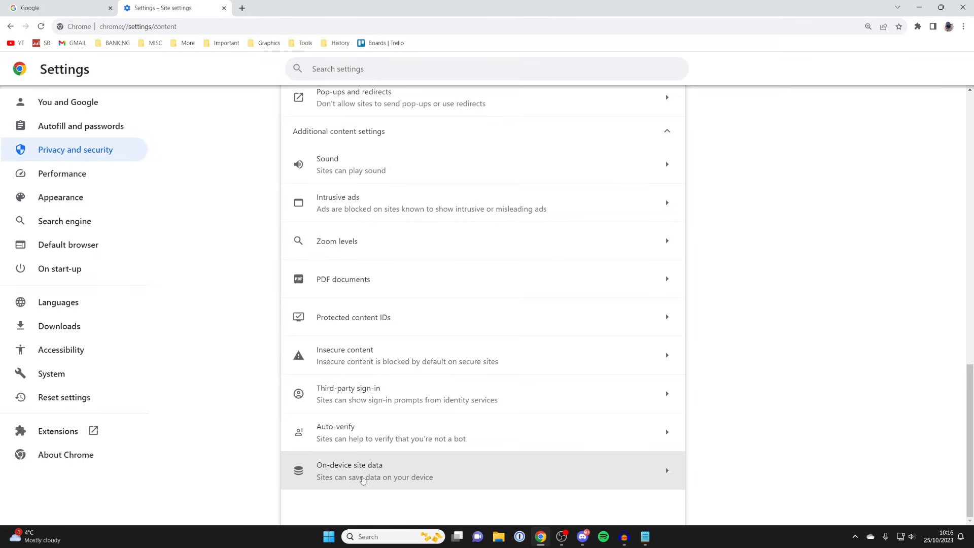
{"action": "mouse_move", "coordinate": [374, 364]}
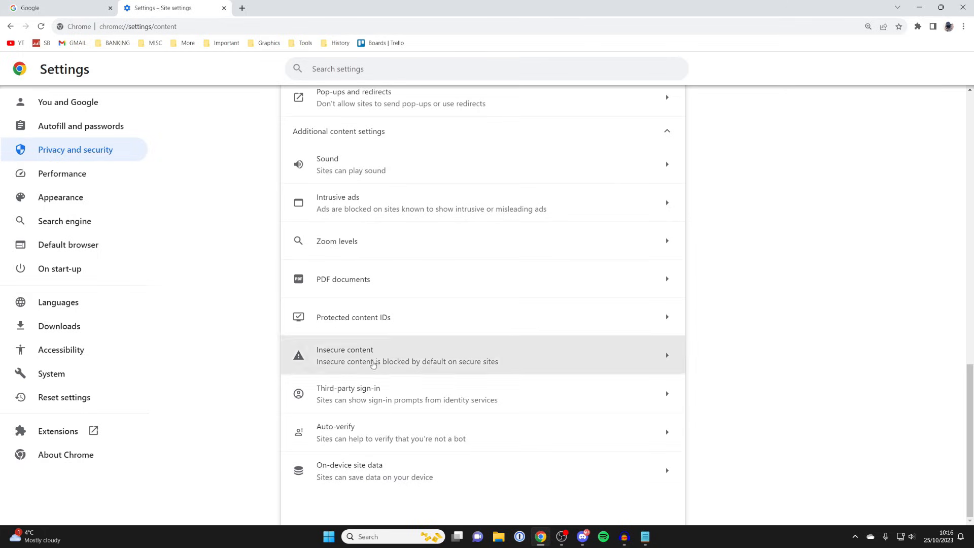
{"action": "left_click", "coordinate": [349, 470]}
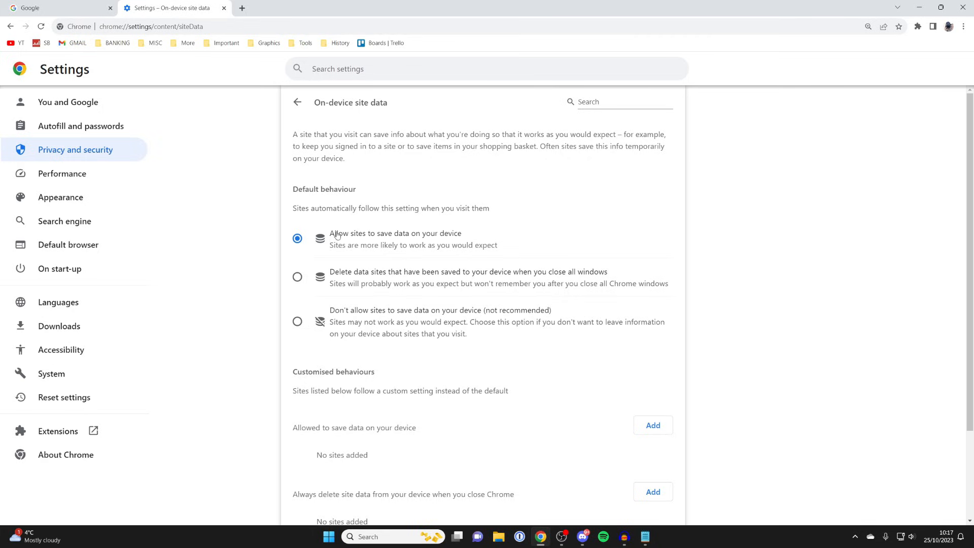
{"action": "mouse_move", "coordinate": [450, 237]}
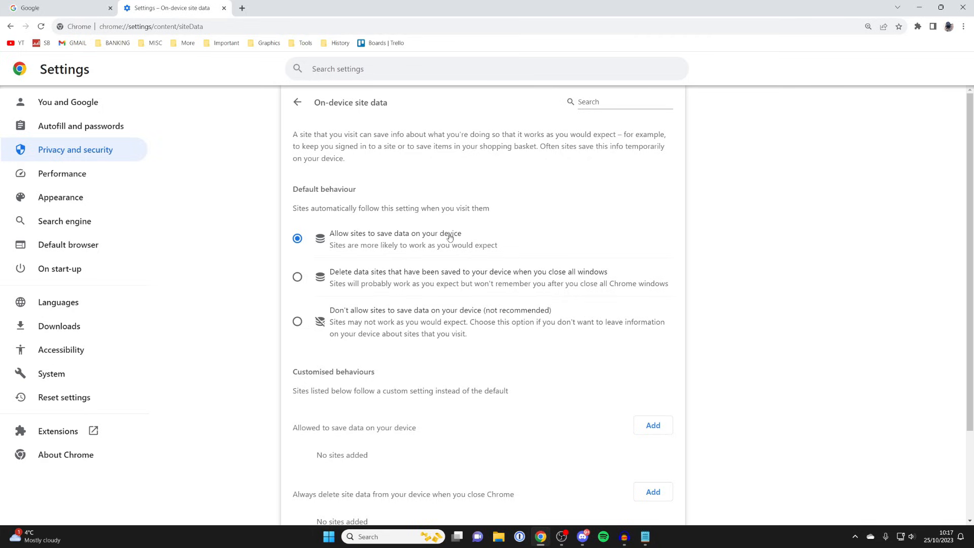
{"action": "mouse_move", "coordinate": [478, 179]}
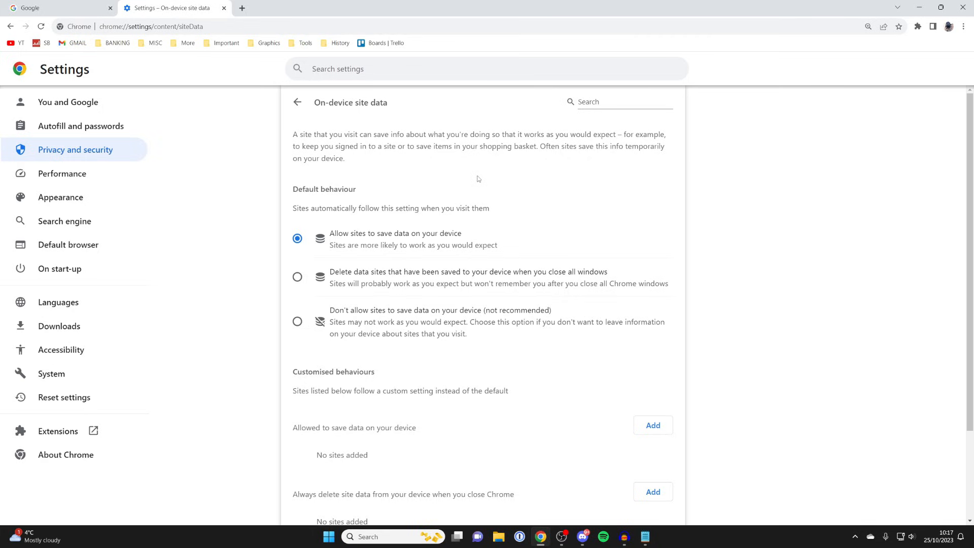
{"action": "scroll", "scroll_direction": "down", "scroll_amount": 3}
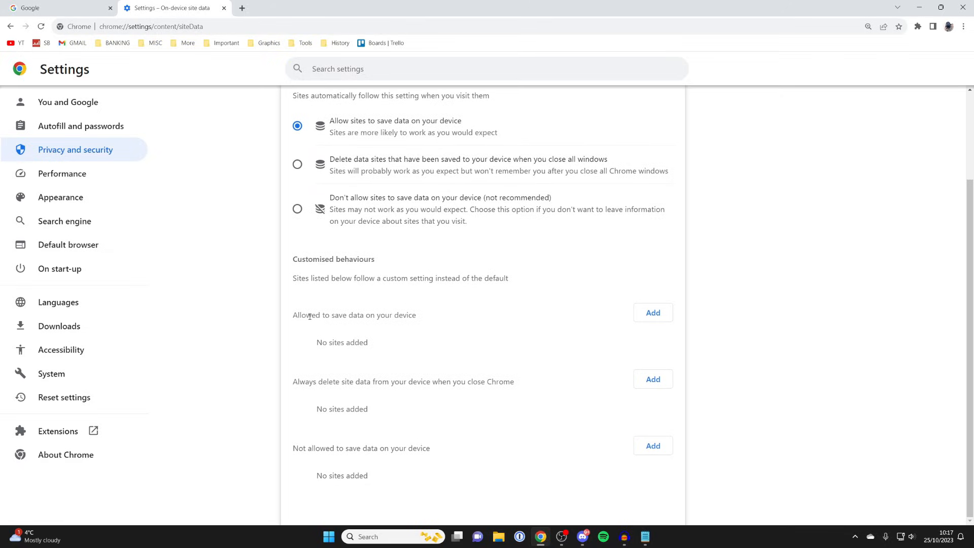
{"action": "mouse_move", "coordinate": [504, 323]}
{"action": "type", "text": "accounts.google"}
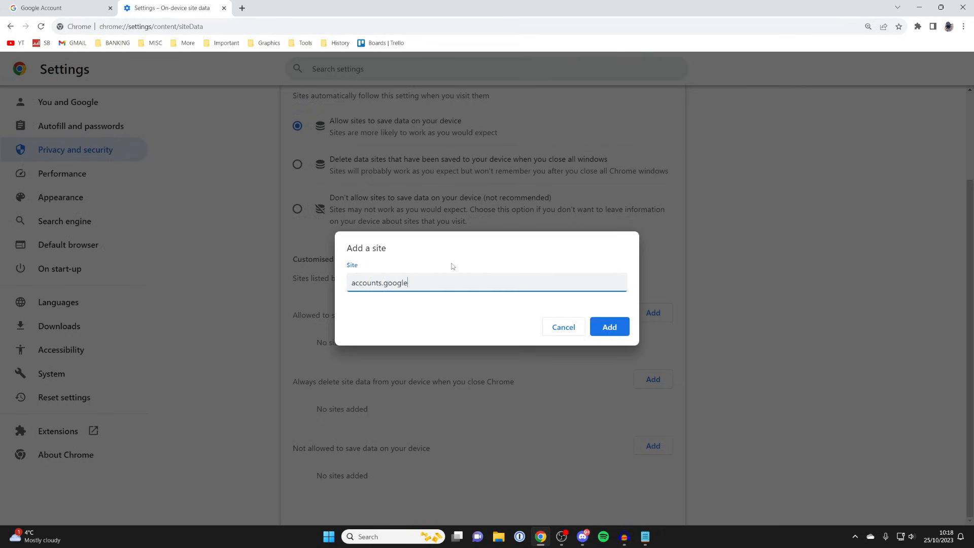
Finish entering accounts.google.com and add it as a site allowed to save data.
{"action": "type", "text": ".com"}
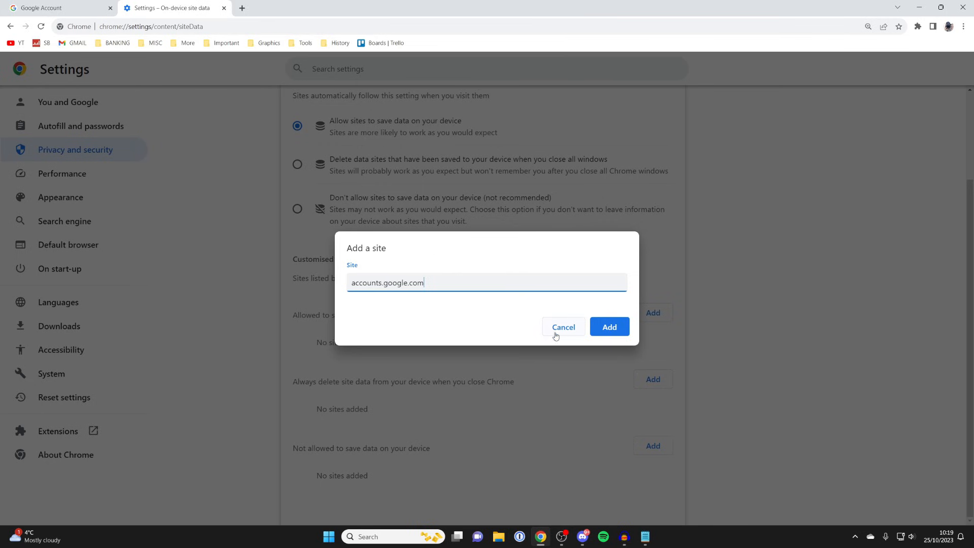
{"action": "left_click", "coordinate": [609, 326]}
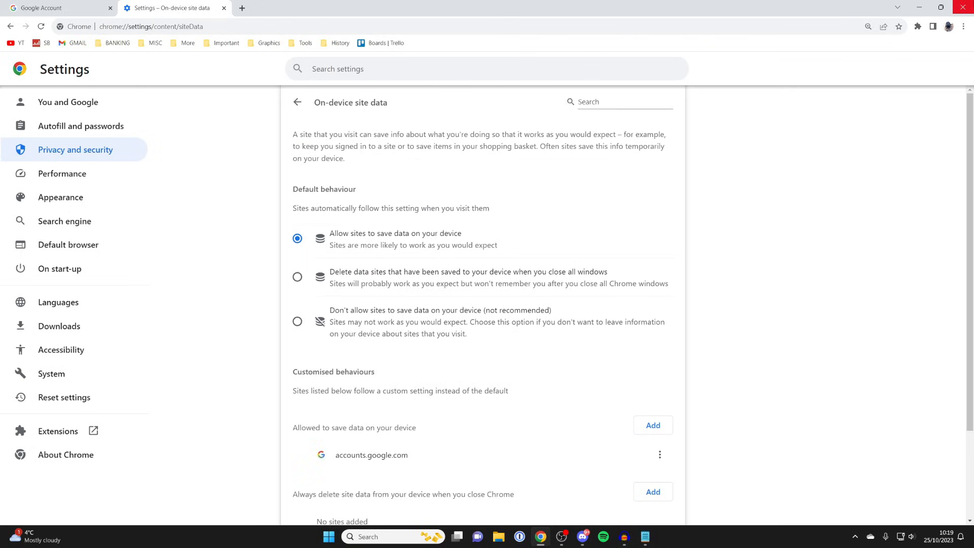
{"action": "mouse_move", "coordinate": [657, 323]}
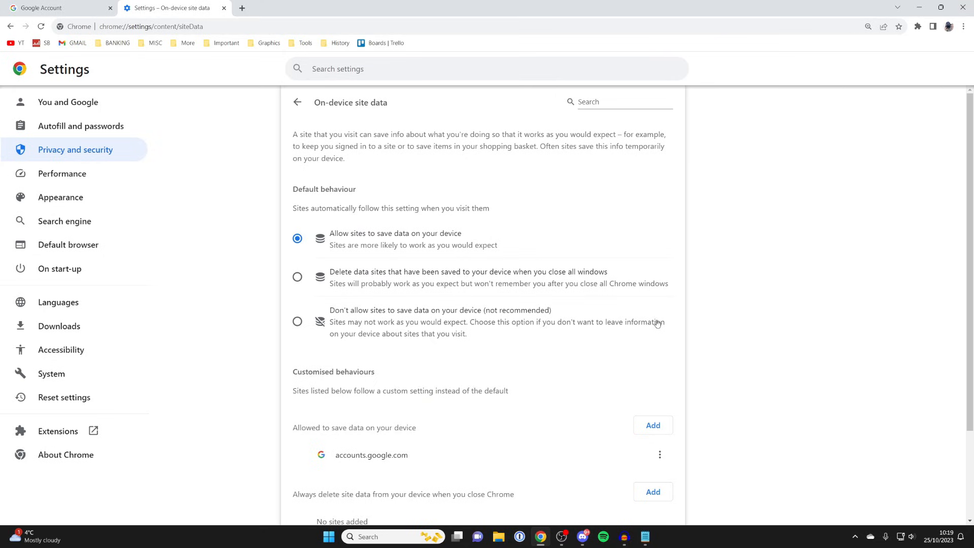
{"action": "mouse_move", "coordinate": [631, 233]}
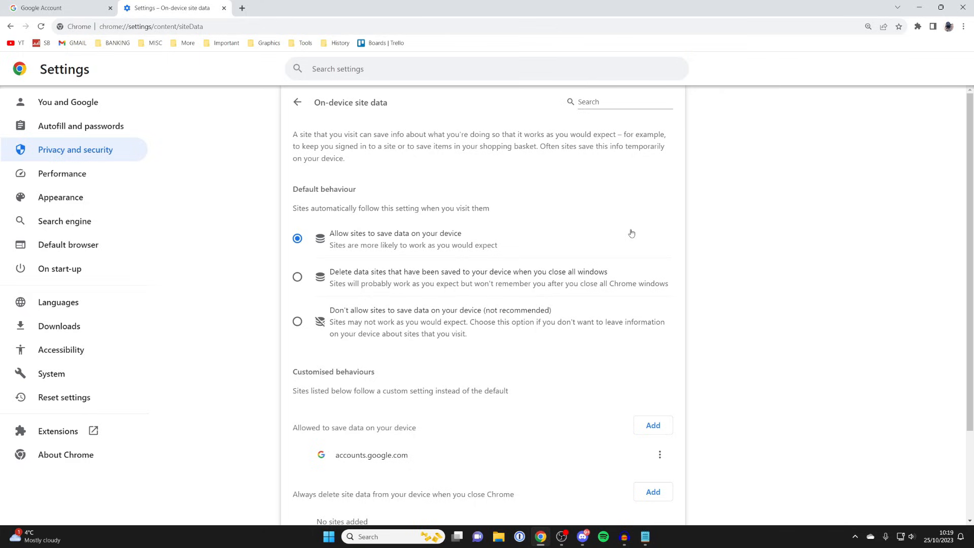
{"action": "mouse_move", "coordinate": [637, 220]}
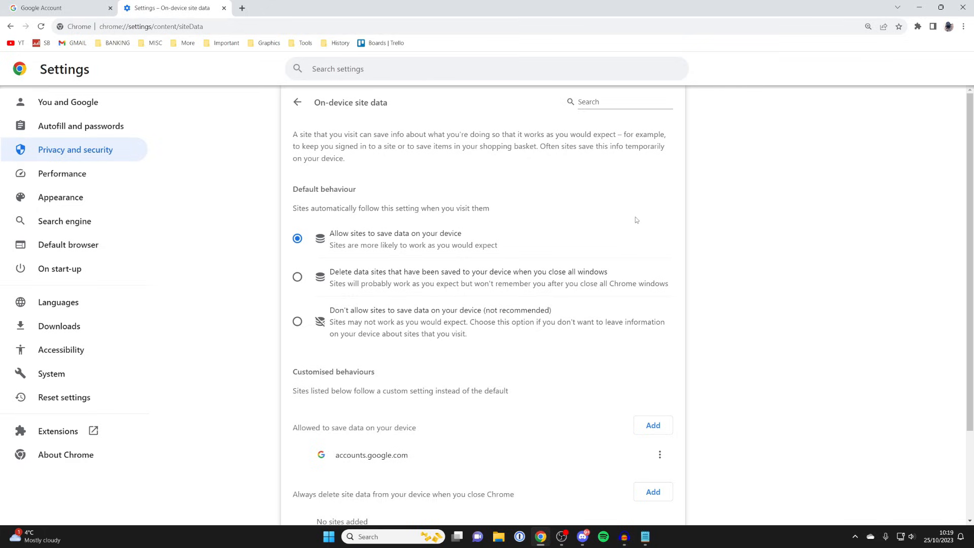
{"action": "mouse_move", "coordinate": [591, 205]}
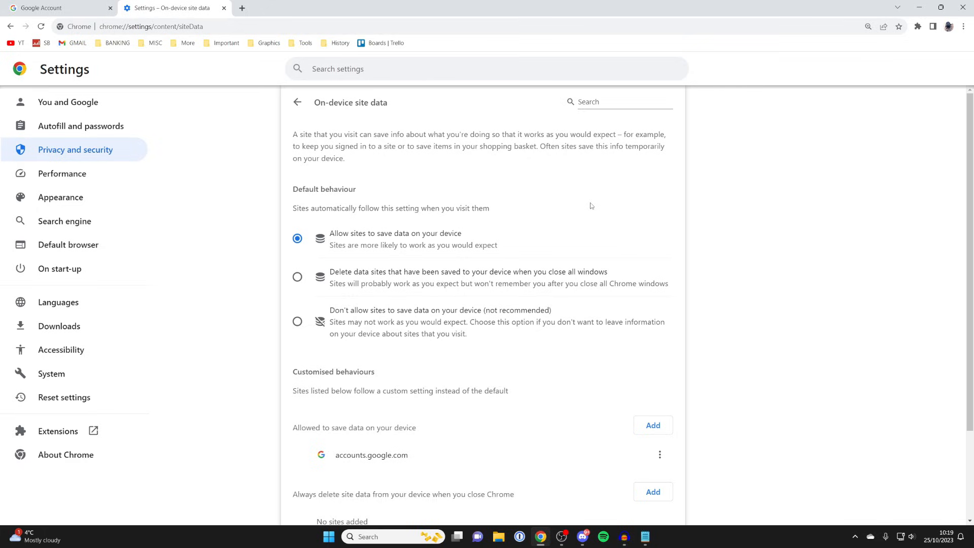
{"action": "mouse_move", "coordinate": [124, 107]}
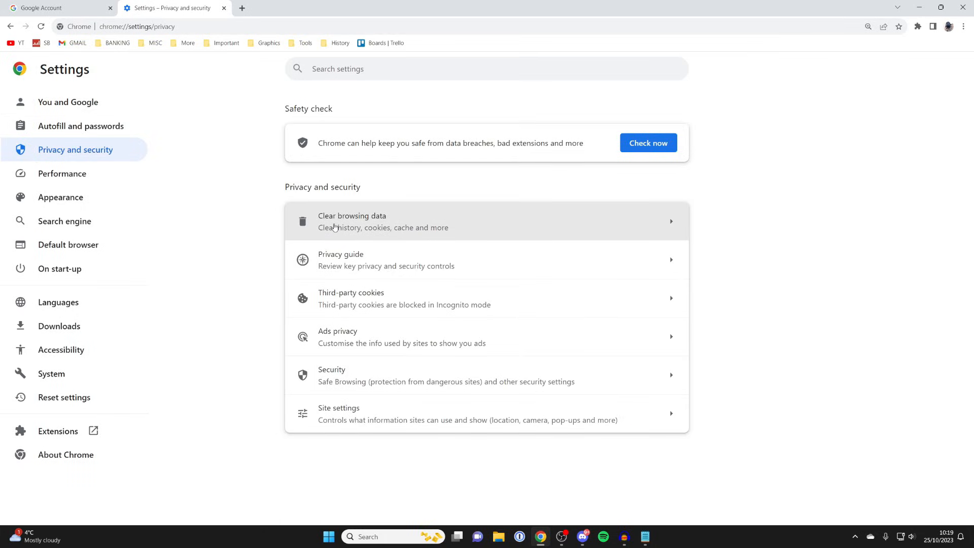
Bring up the Clear browsing data dialog from Privacy and security, set to all time.
{"action": "left_click", "coordinate": [351, 221]}
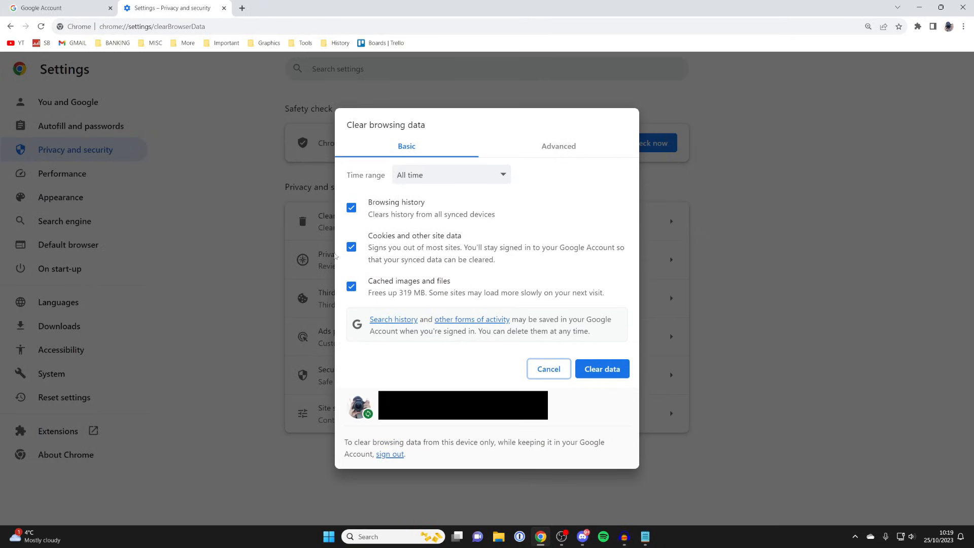
{"action": "mouse_move", "coordinate": [404, 93]}
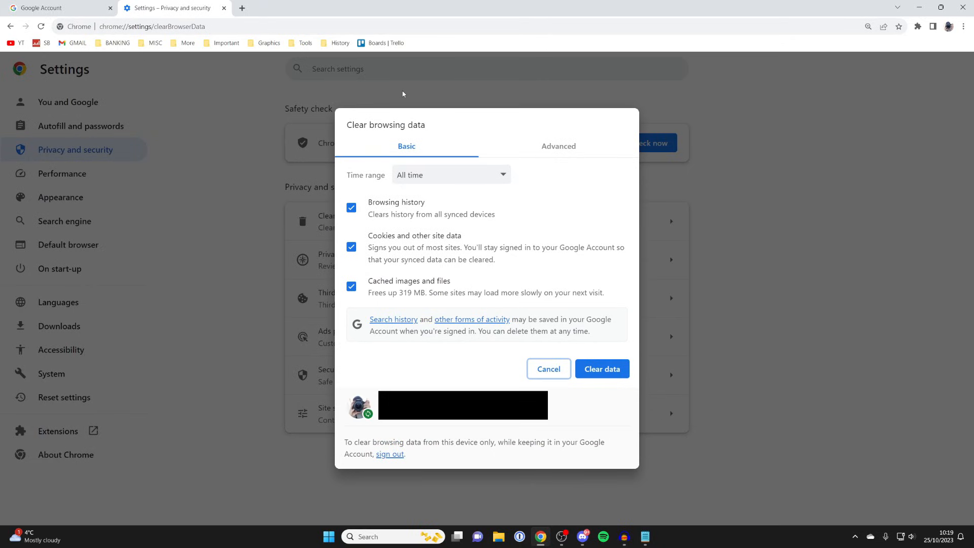
{"action": "mouse_move", "coordinate": [404, 205]}
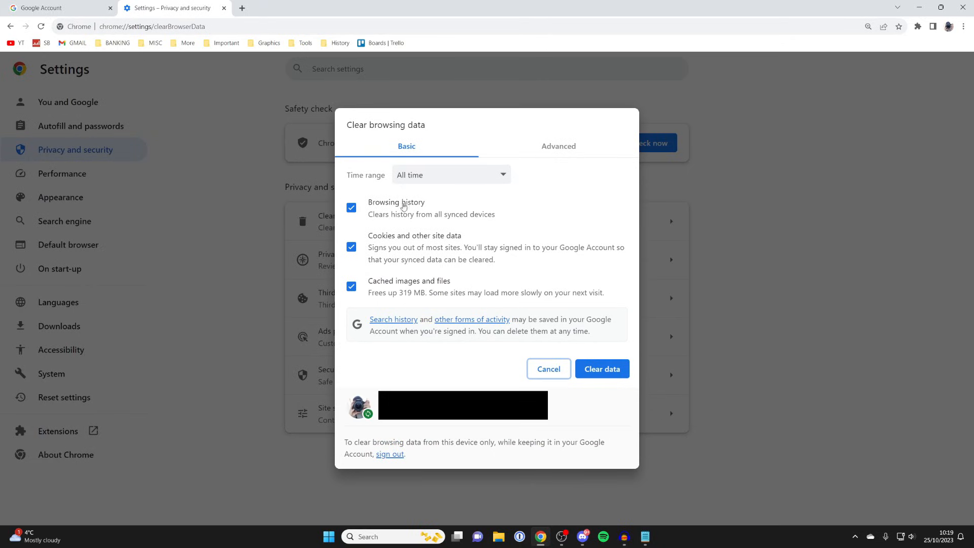
{"action": "mouse_move", "coordinate": [606, 382]}
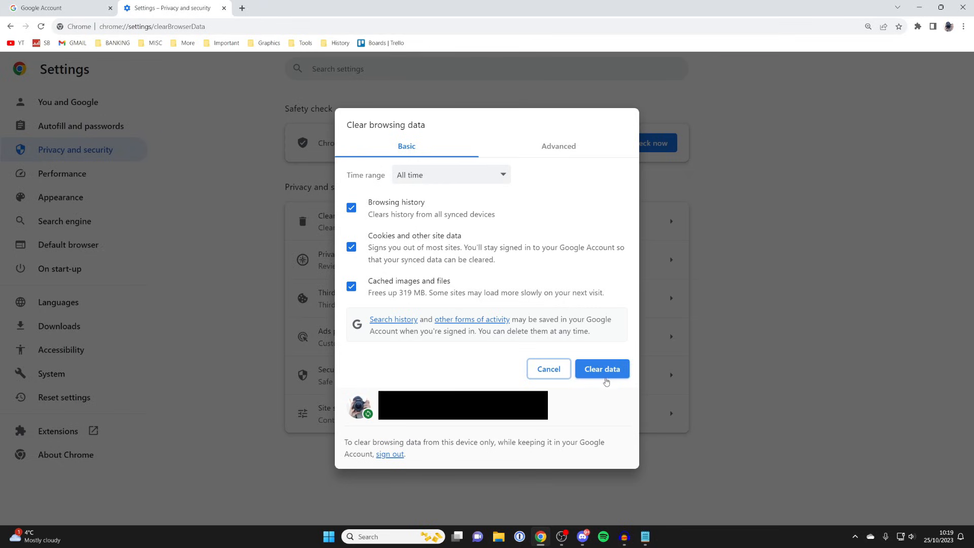
{"action": "mouse_move", "coordinate": [589, 383]}
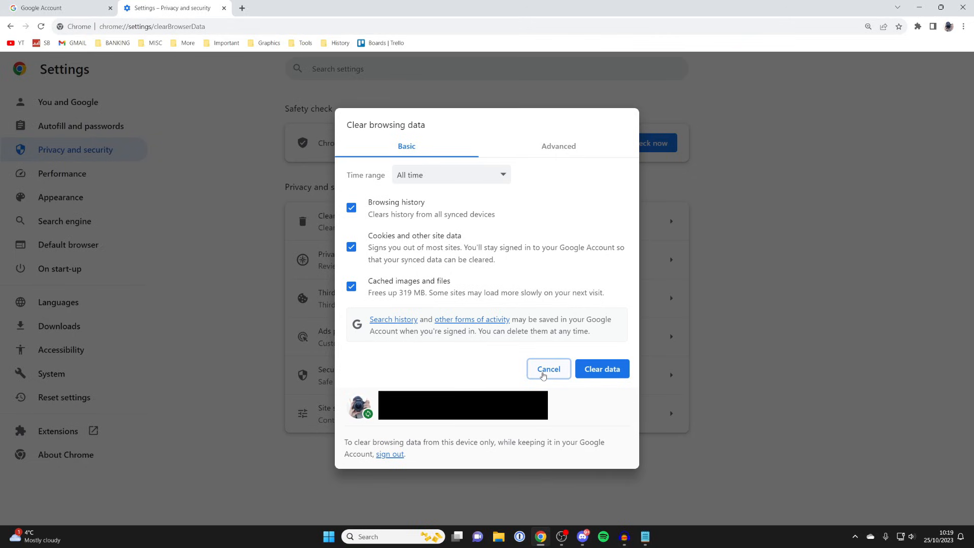
{"action": "mouse_move", "coordinate": [540, 377]}
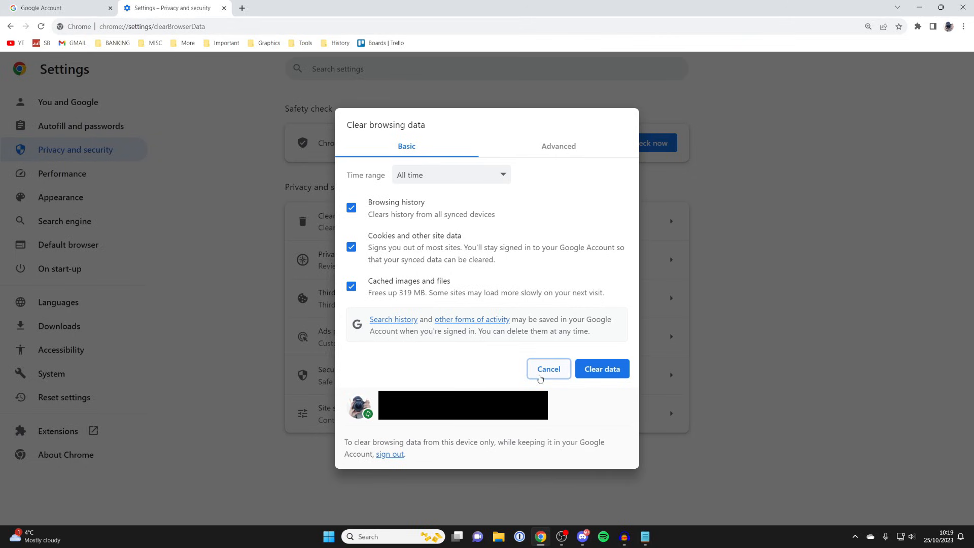